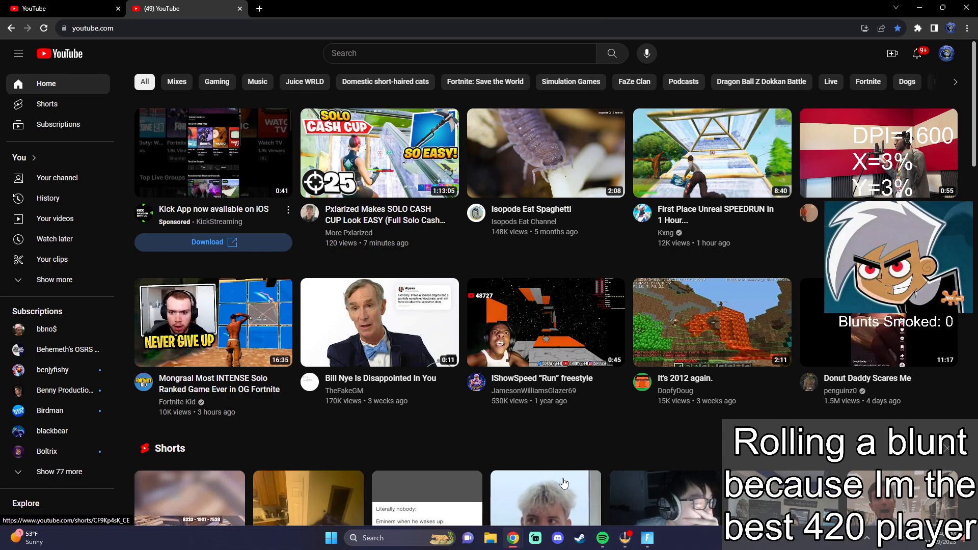
pyautogui.moveTo(513, 538)
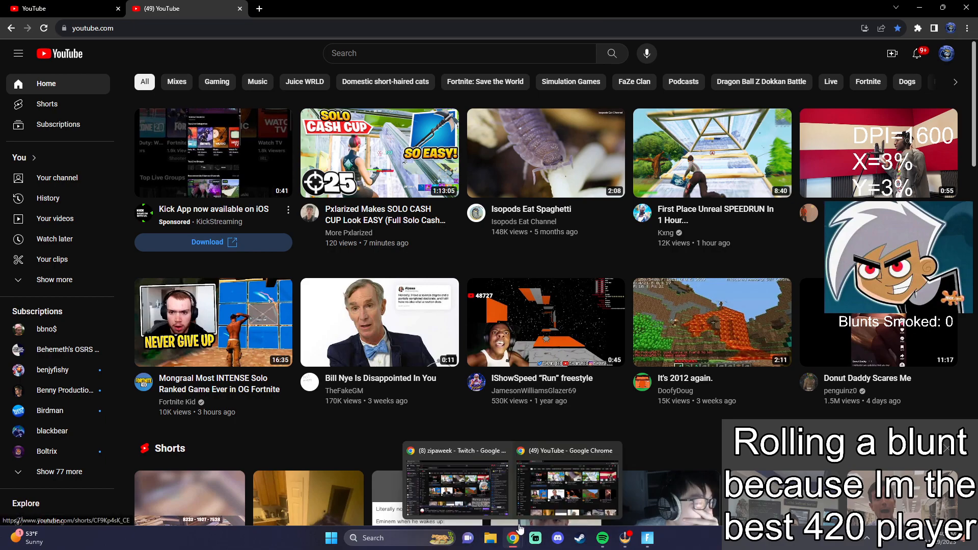
pyautogui.moveTo(513, 443)
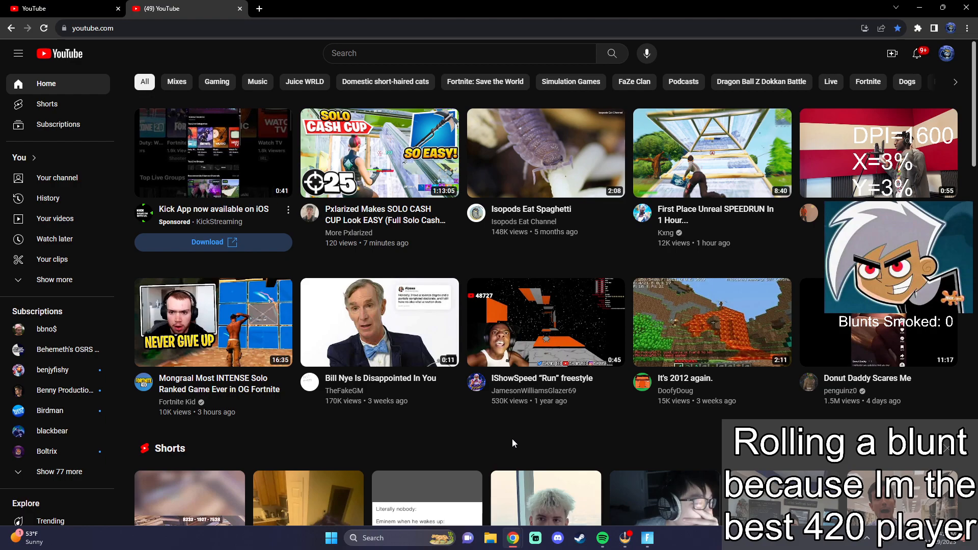
pyautogui.moveTo(647, 494)
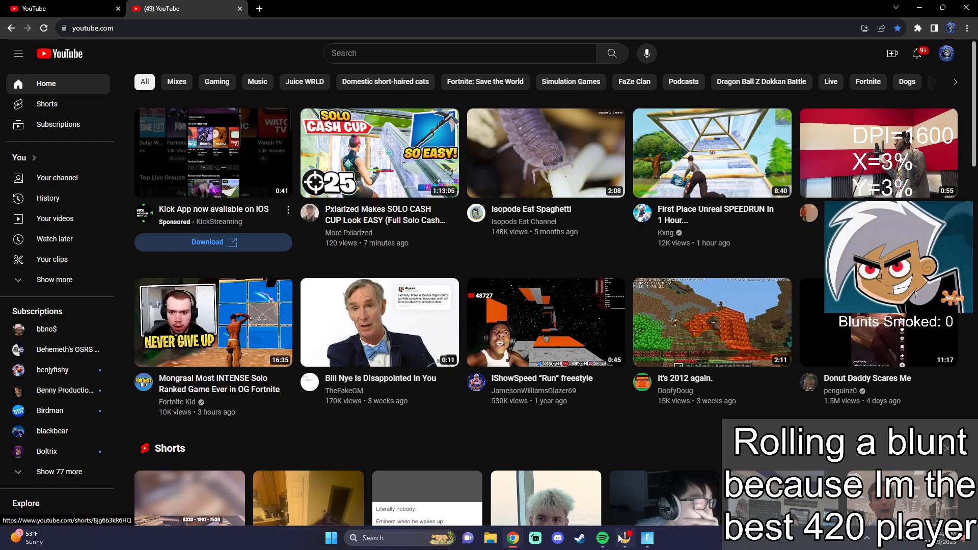
pyautogui.moveTo(622, 538)
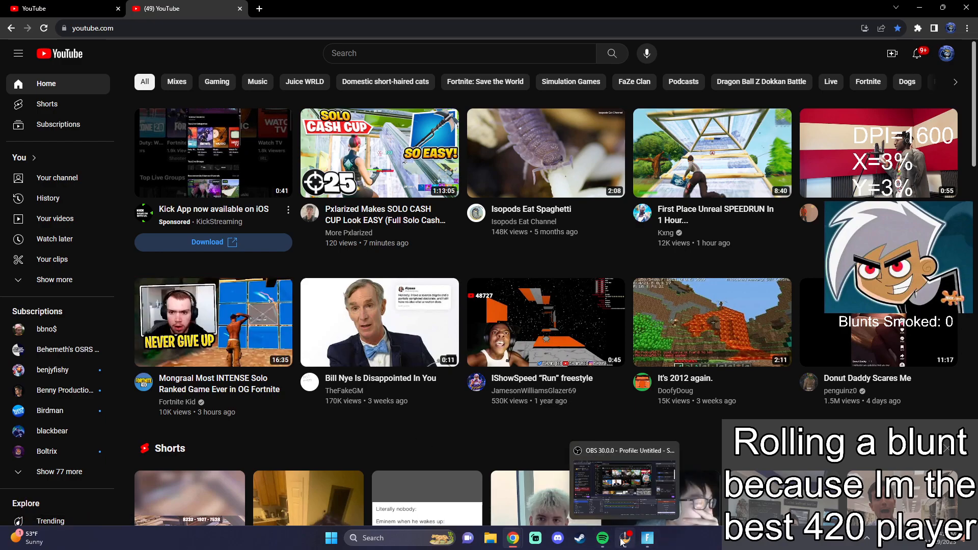